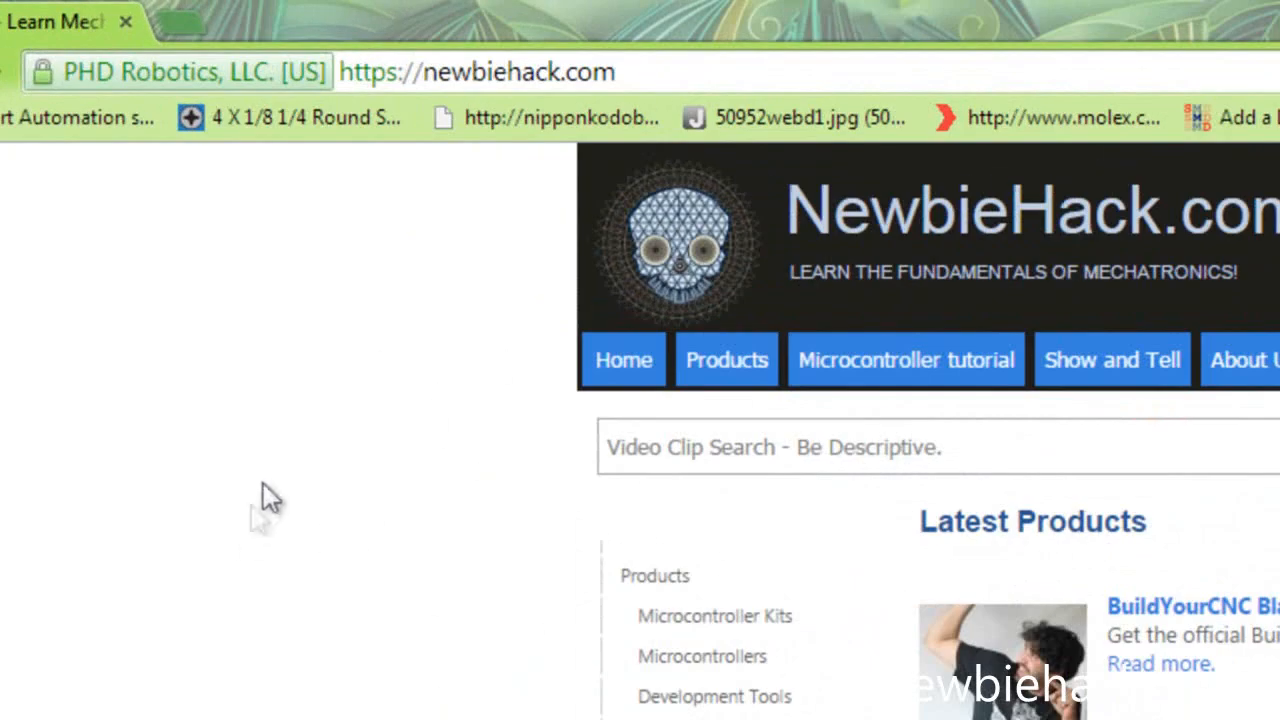
Download the USBASP AVR Programmer Windows drivers from NewbieHack.com's Microcontrollers products
{"action": "scroll", "scroll_direction": "down", "scroll_amount": 3}
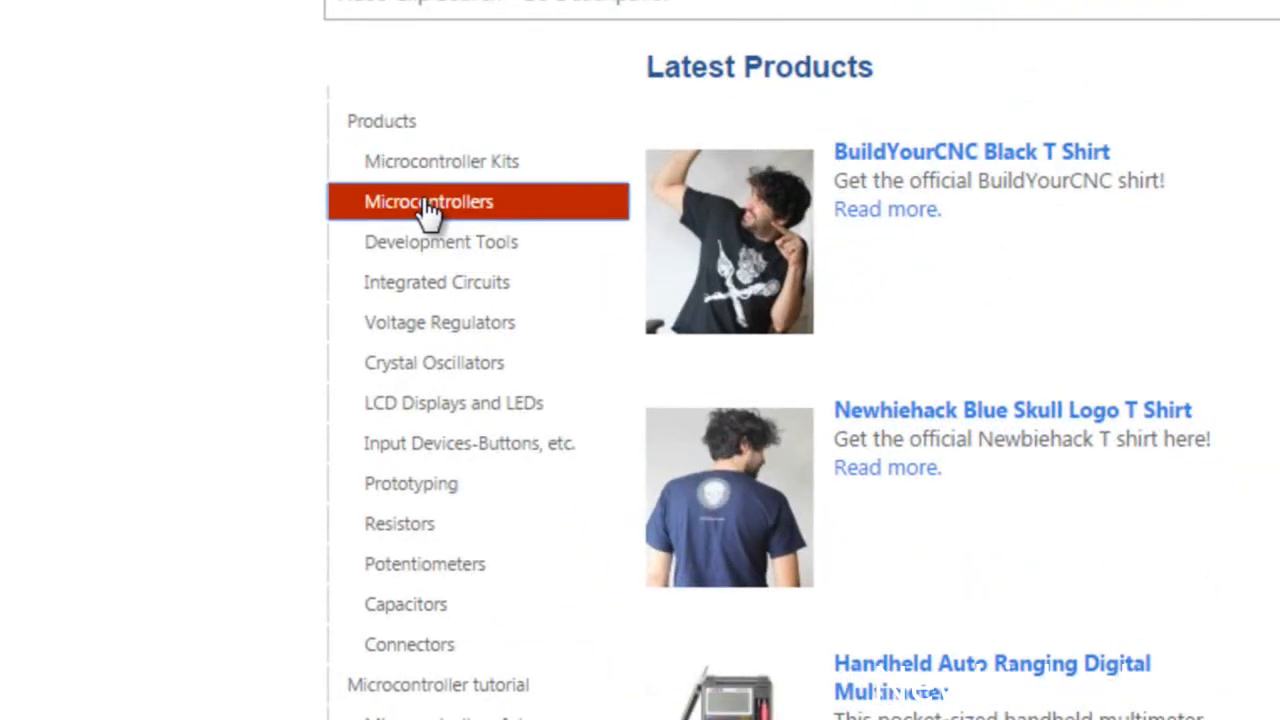
{"action": "left_click", "coordinate": [428, 201]}
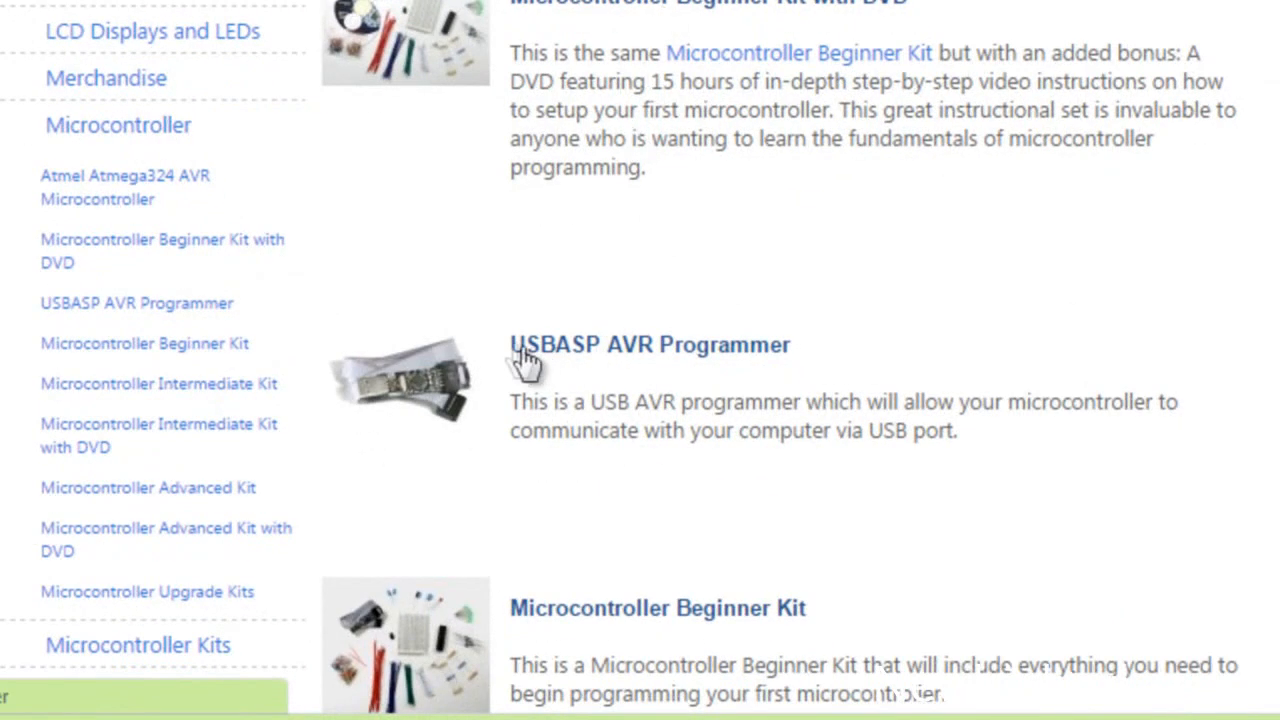
{"action": "mouse_move", "coordinate": [627, 358]}
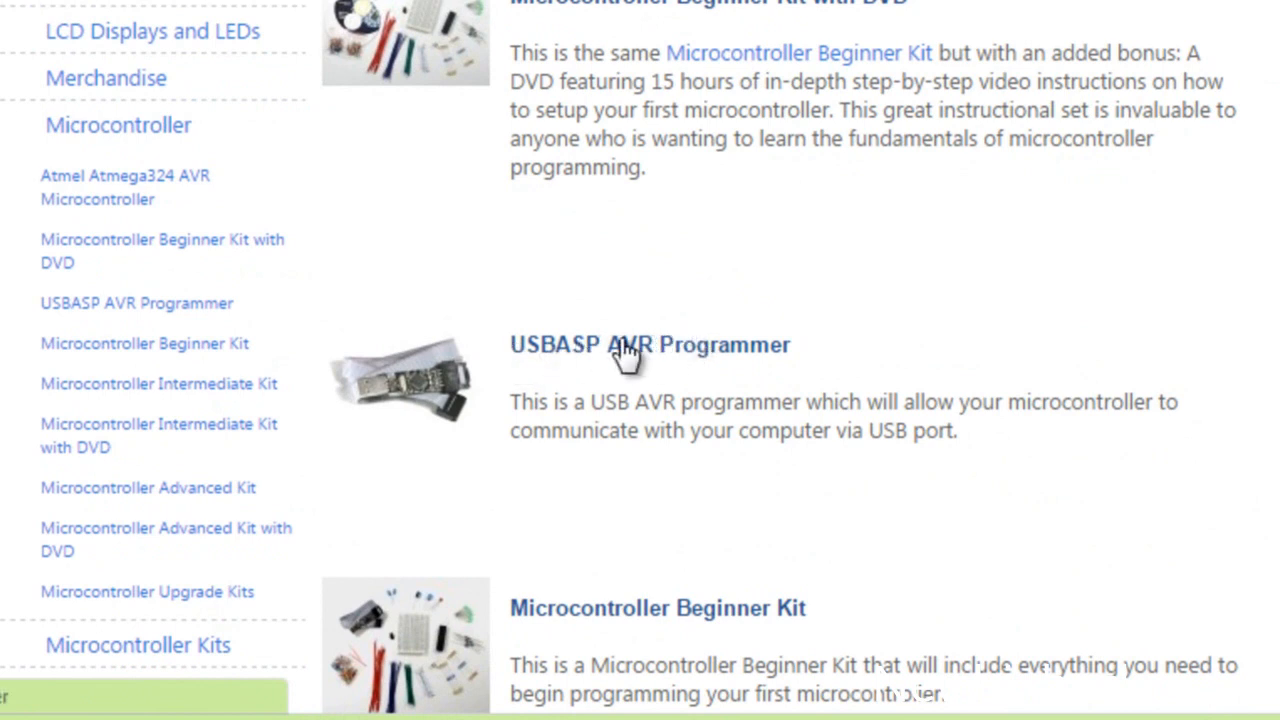
{"action": "left_click", "coordinate": [649, 344]}
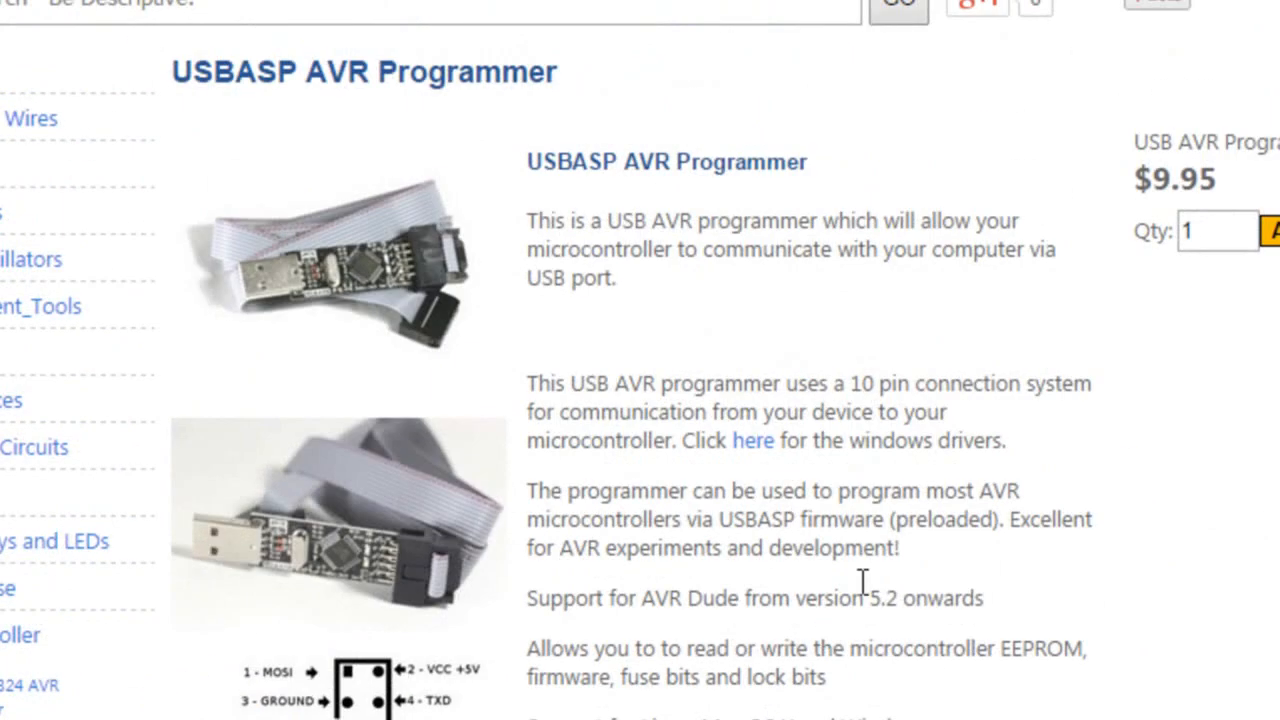
{"action": "mouse_move", "coordinate": [747, 455]}
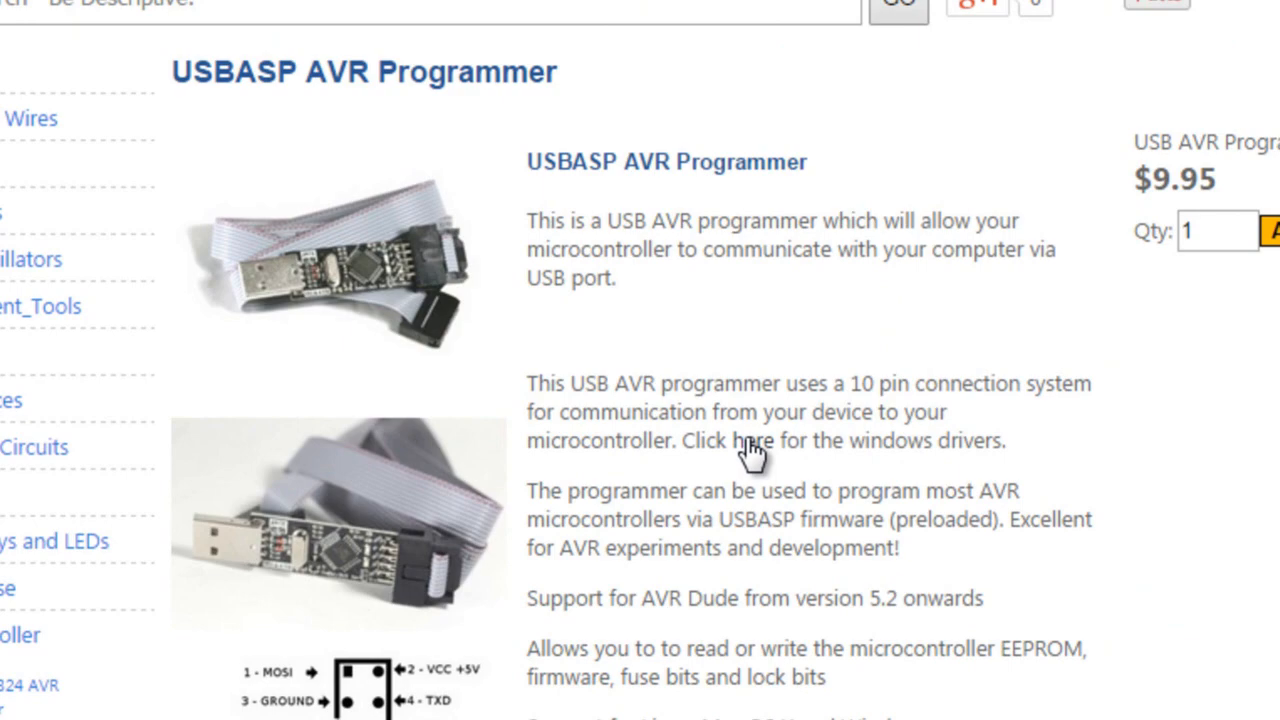
{"action": "left_click", "coordinate": [745, 452]}
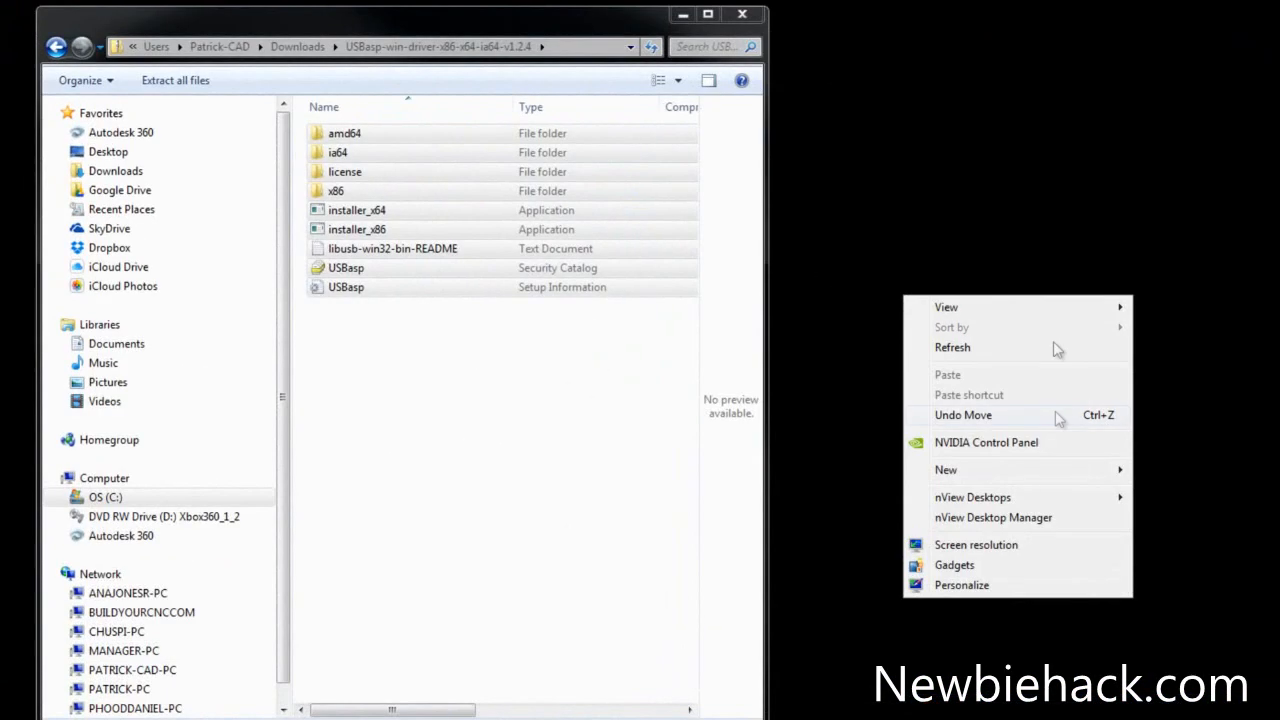
{"action": "mouse_move", "coordinate": [1020, 475]}
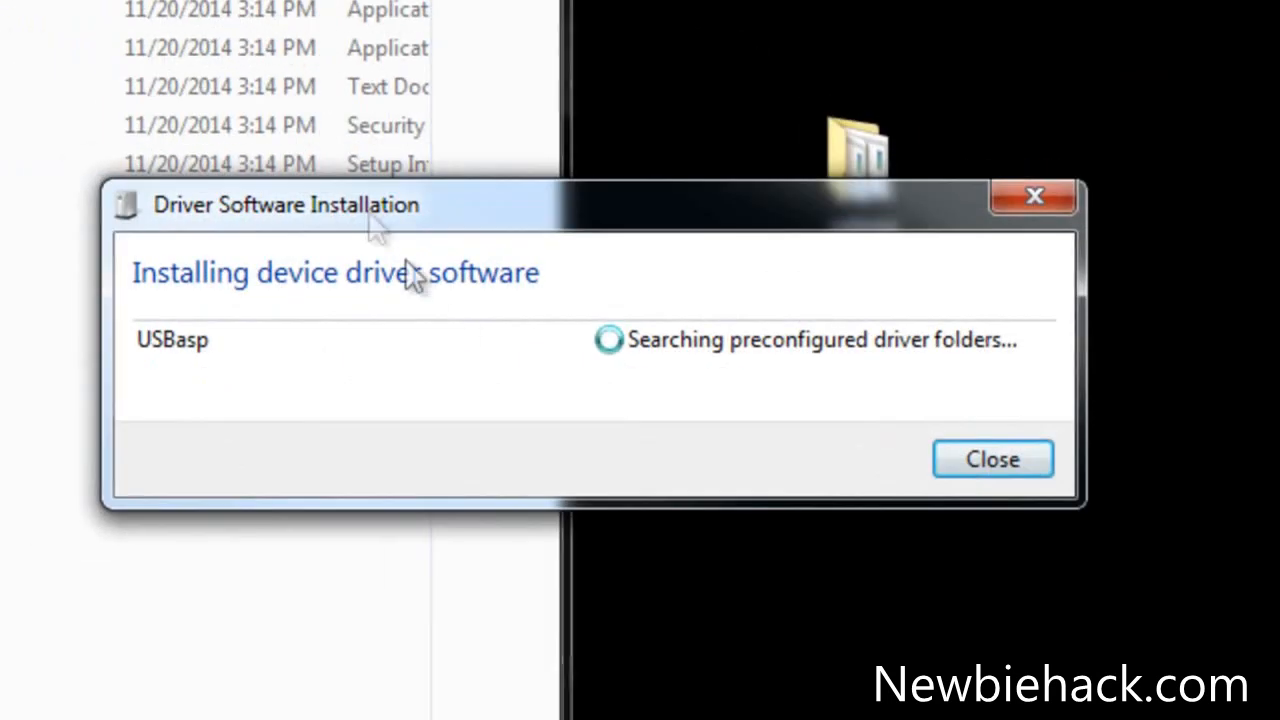
{"action": "mouse_move", "coordinate": [833, 360]}
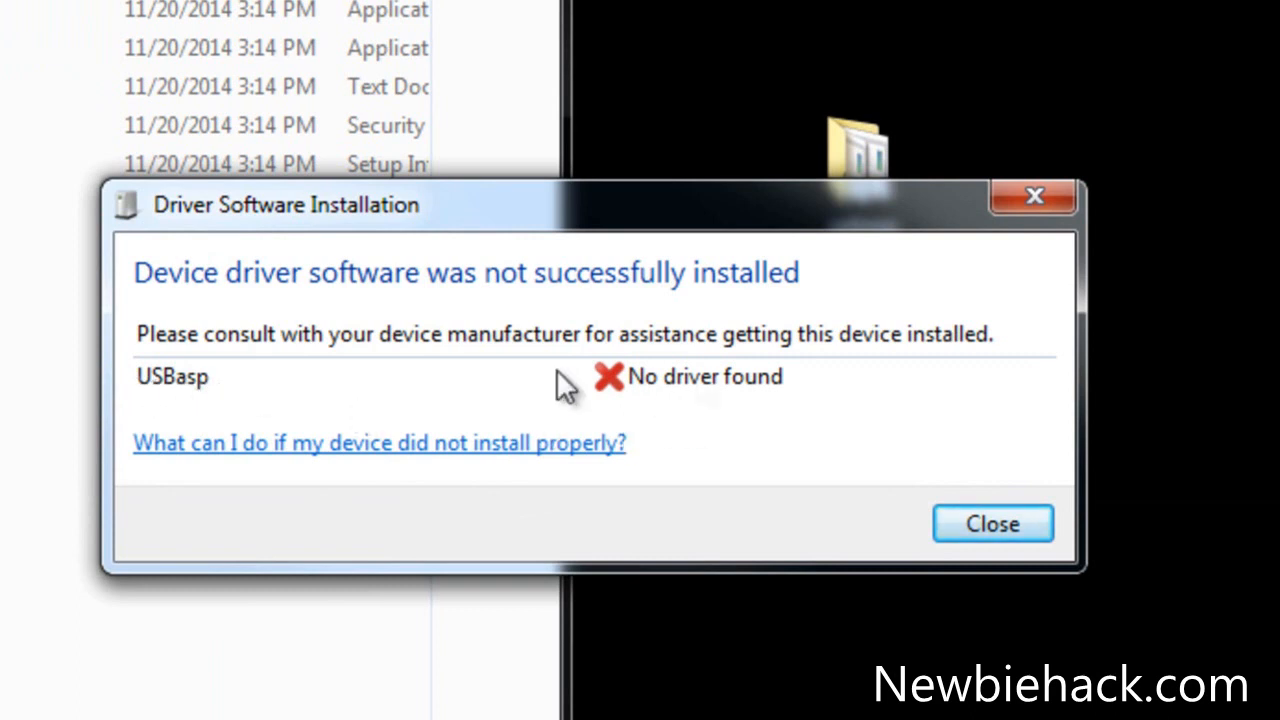
{"action": "mouse_move", "coordinate": [993, 524]}
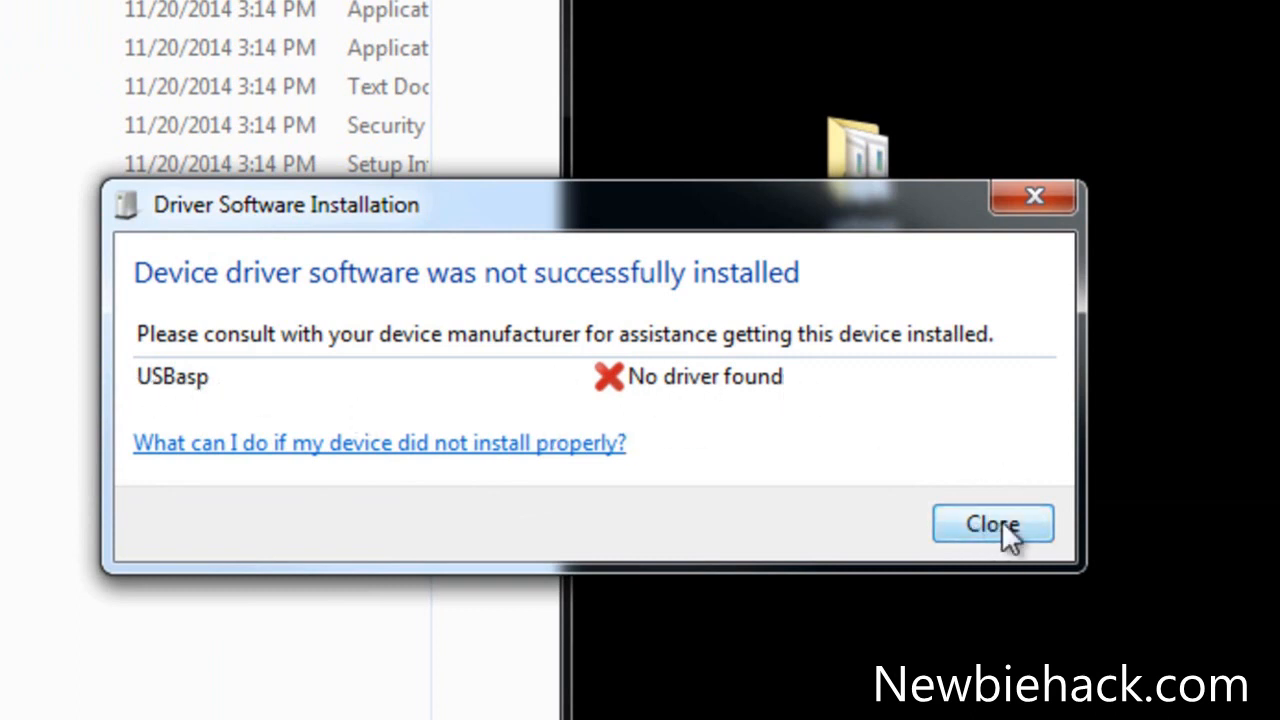
Close the 'No driver found' notice for USBasp and open Computer Management
{"action": "left_click", "coordinate": [994, 523]}
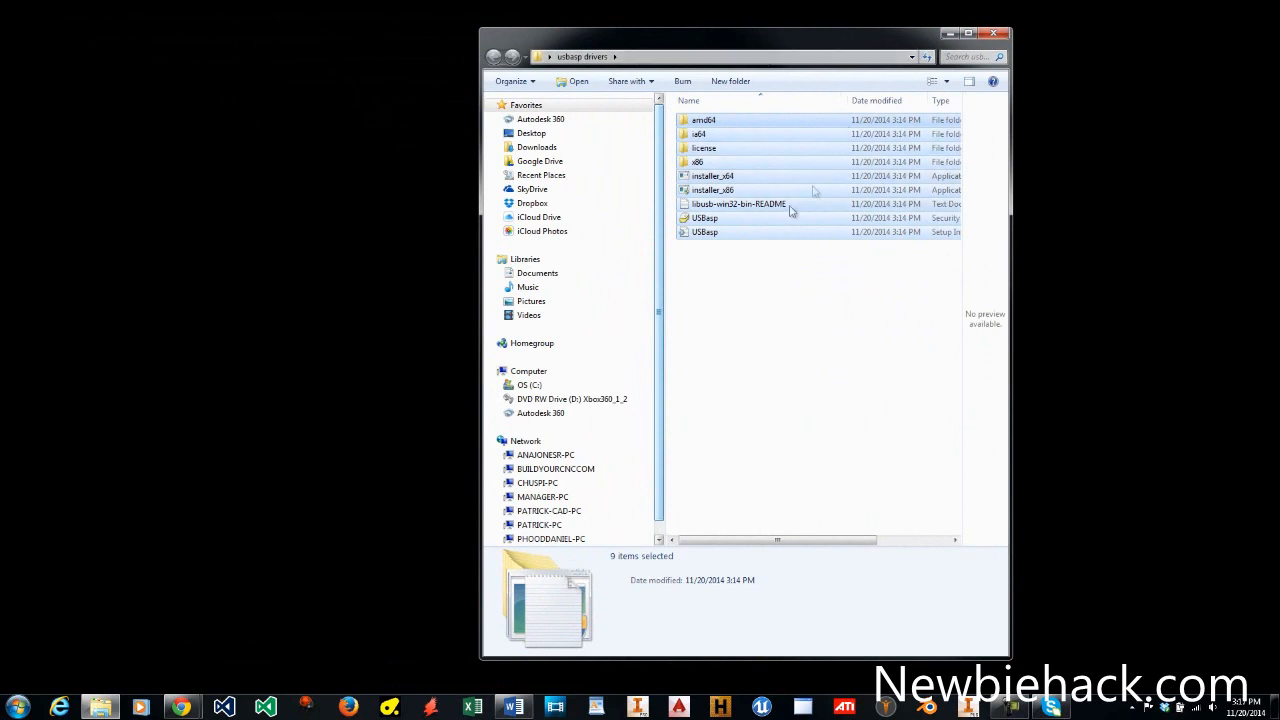
{"action": "mouse_move", "coordinate": [759, 268]}
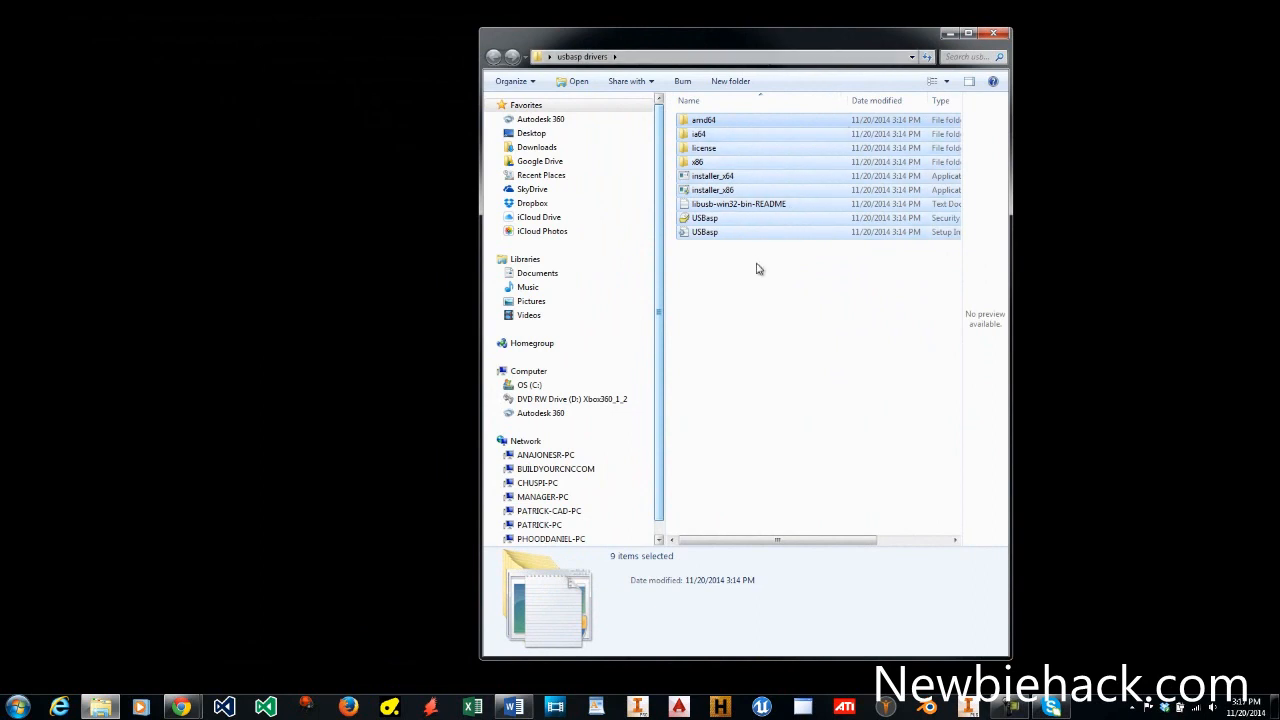
{"action": "left_click", "coordinate": [20, 703]}
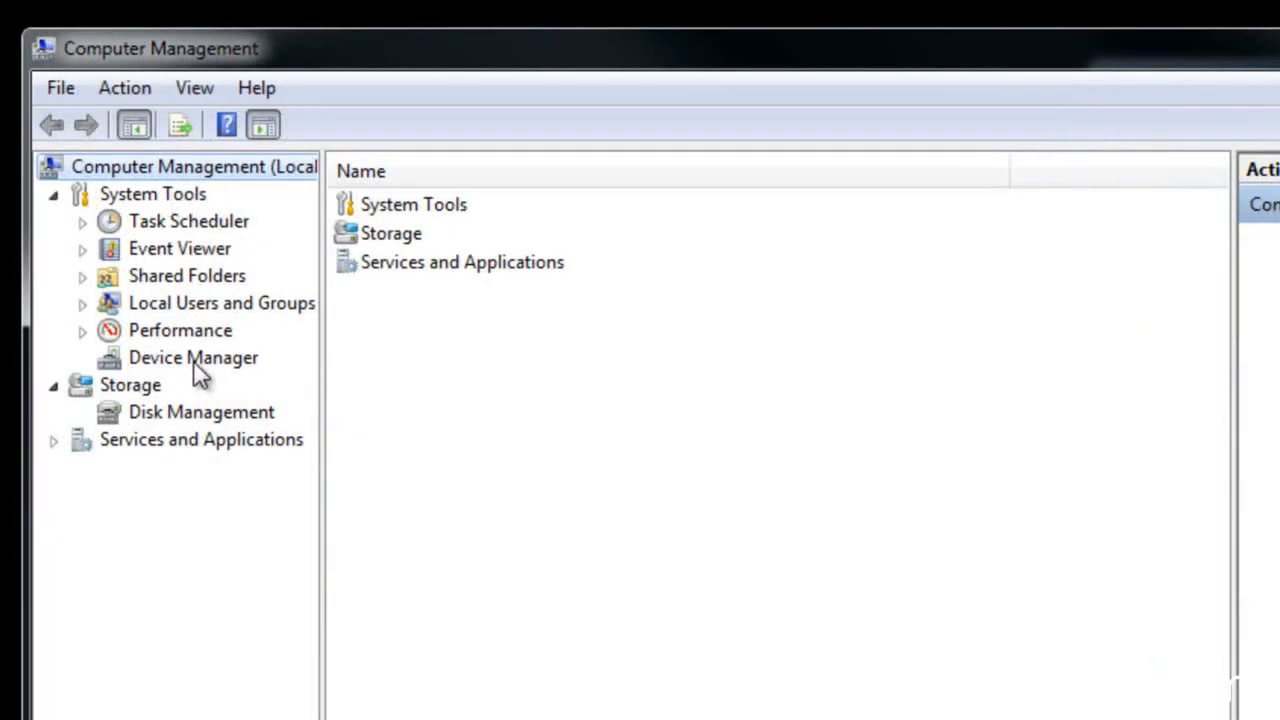
Open Properties for USBasp under Other devices in Device Manager
{"action": "left_click", "coordinate": [193, 357]}
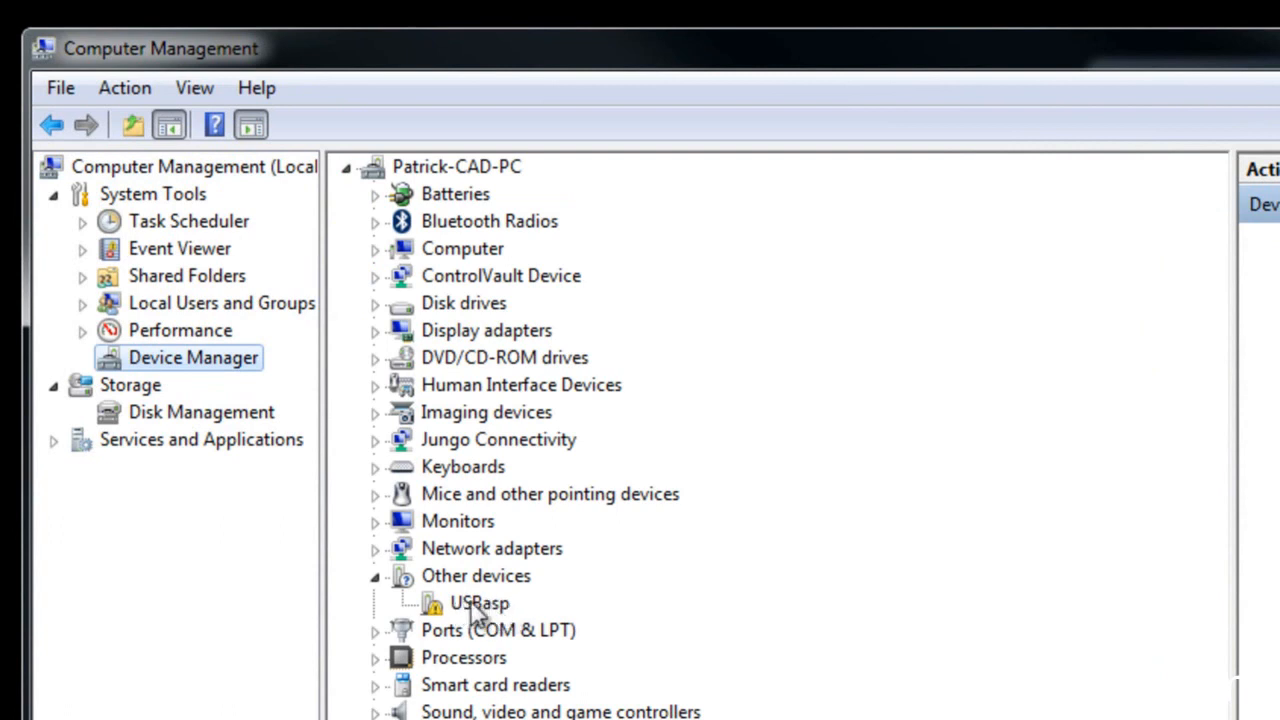
{"action": "left_click", "coordinate": [474, 603]}
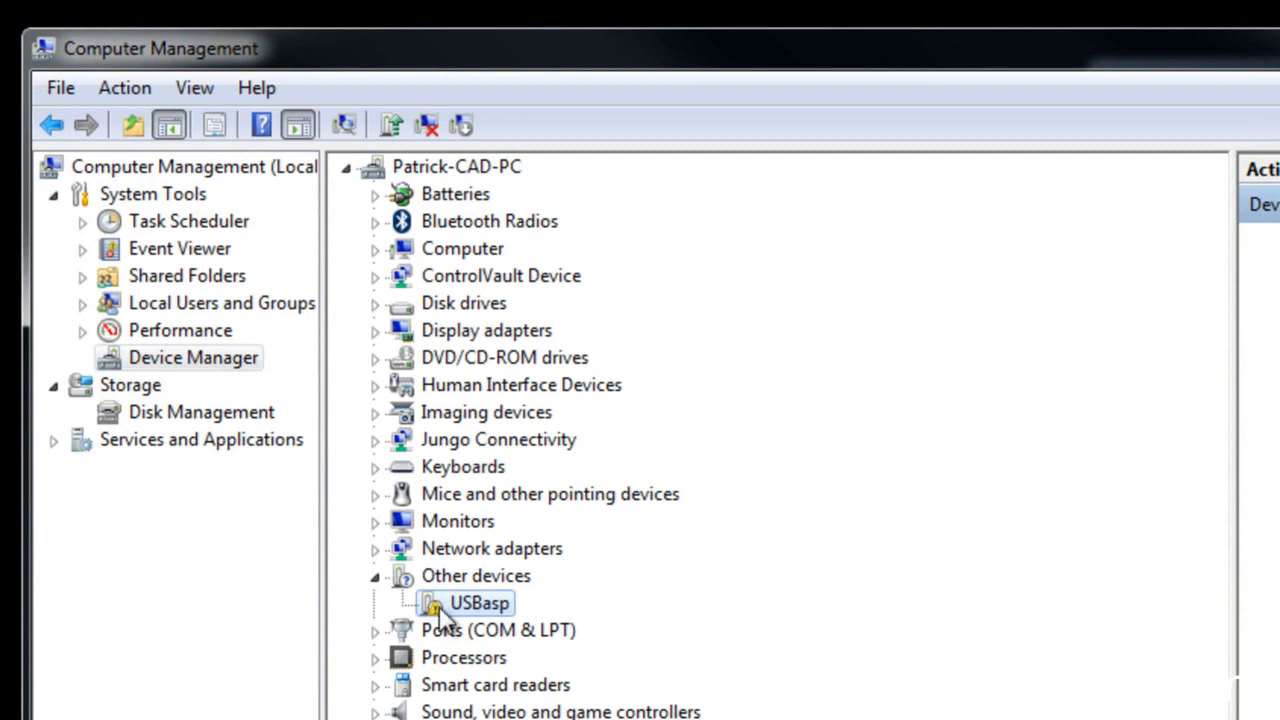
{"action": "double_click", "coordinate": [464, 602]}
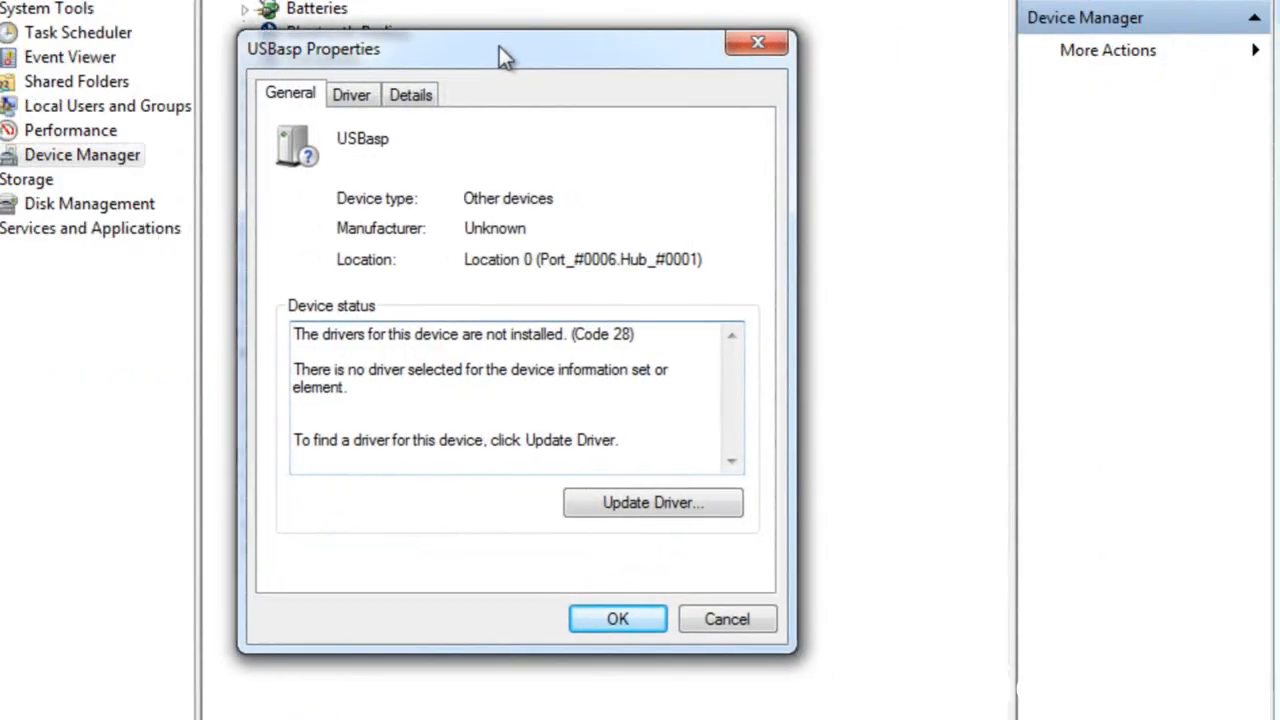
Update the USBasp driver from the Desktop's usbasp drivers folder
{"action": "left_click", "coordinate": [652, 502]}
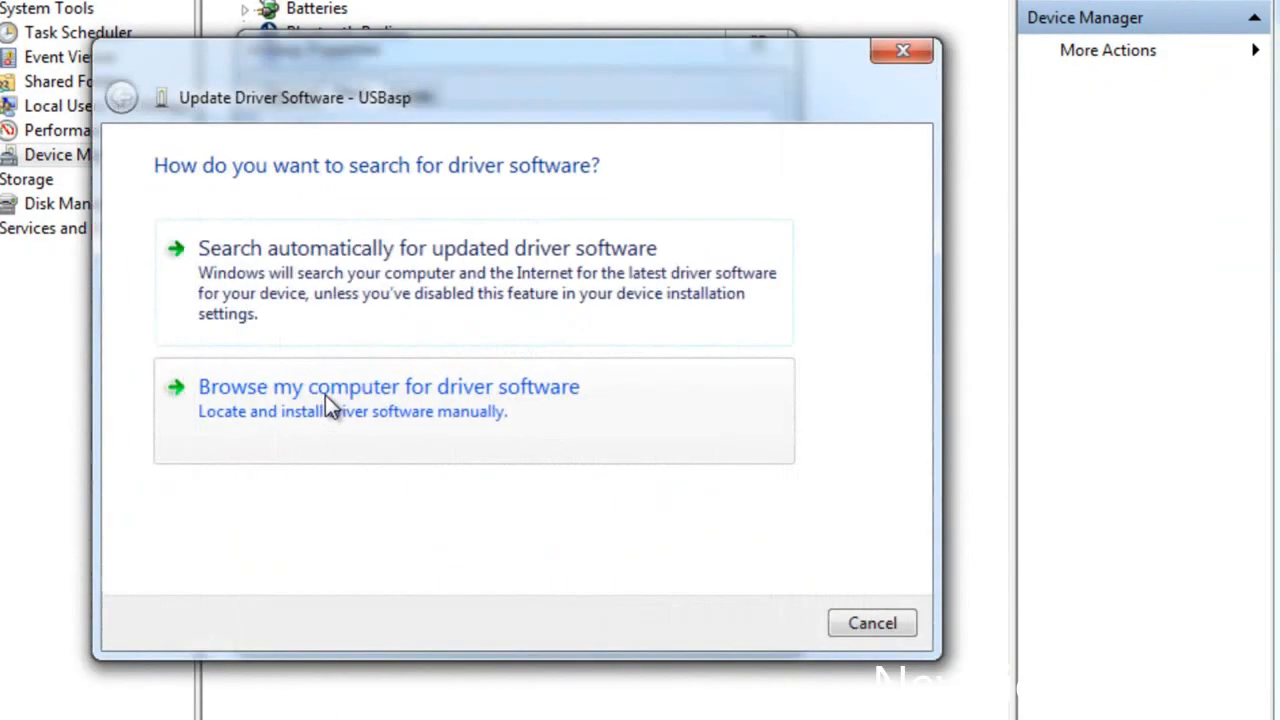
{"action": "mouse_move", "coordinate": [340, 275]}
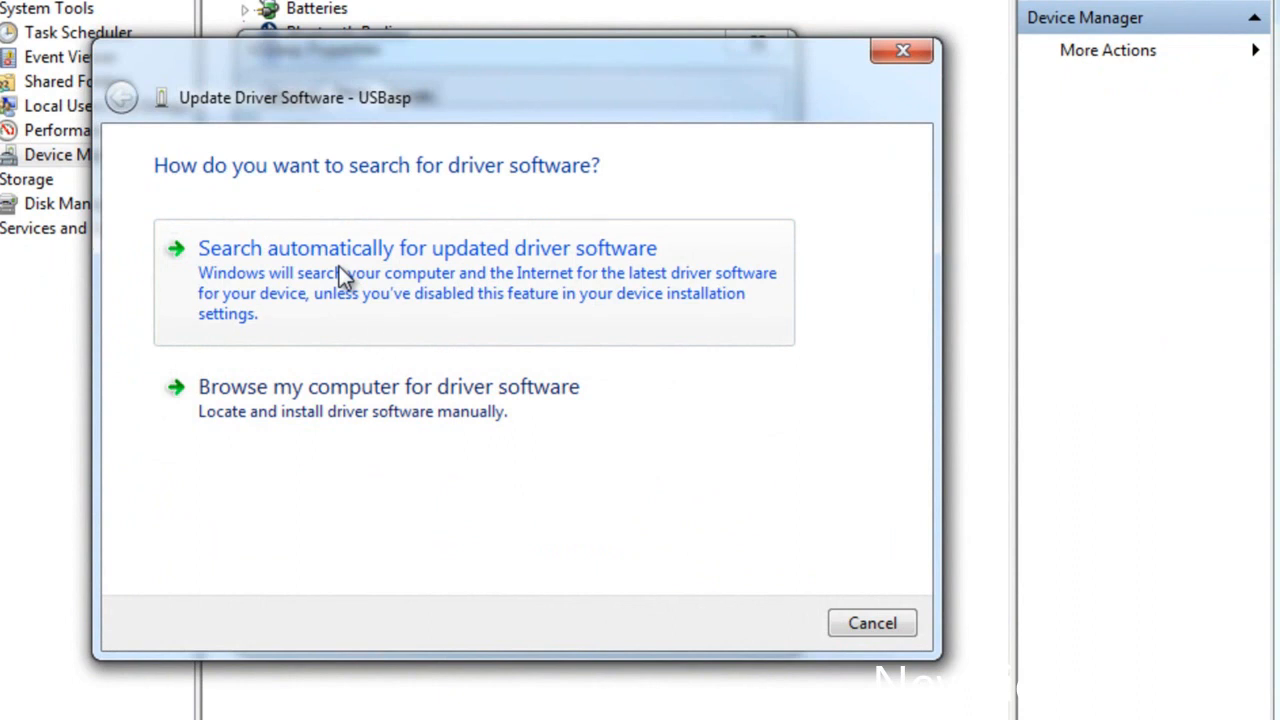
{"action": "mouse_move", "coordinate": [381, 481]}
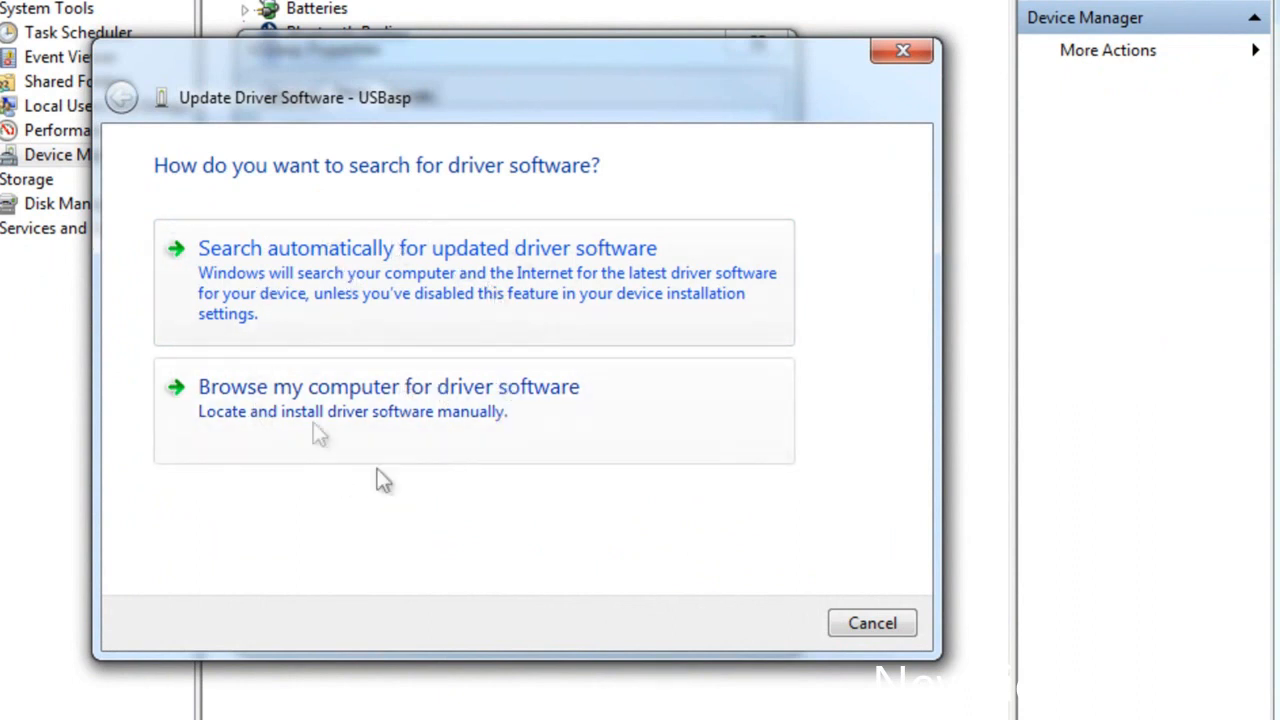
{"action": "mouse_move", "coordinate": [325, 352]}
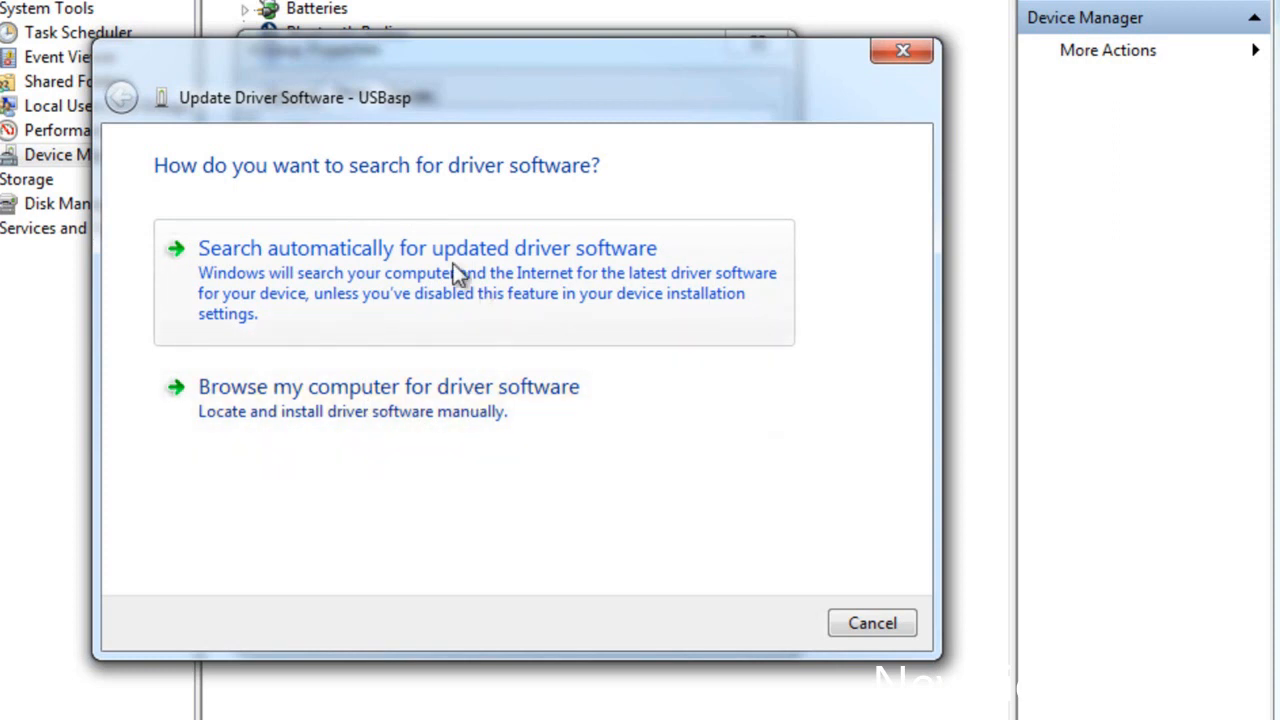
{"action": "mouse_move", "coordinate": [360, 410]}
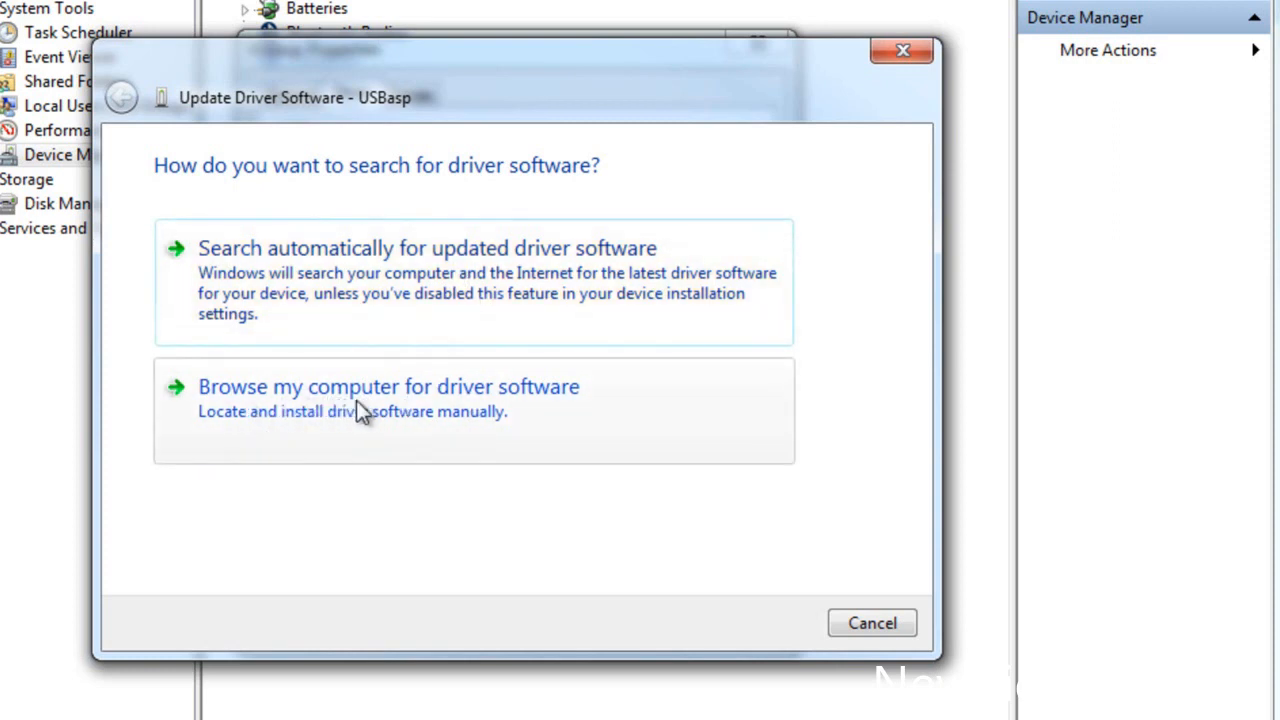
{"action": "left_click", "coordinate": [390, 387]}
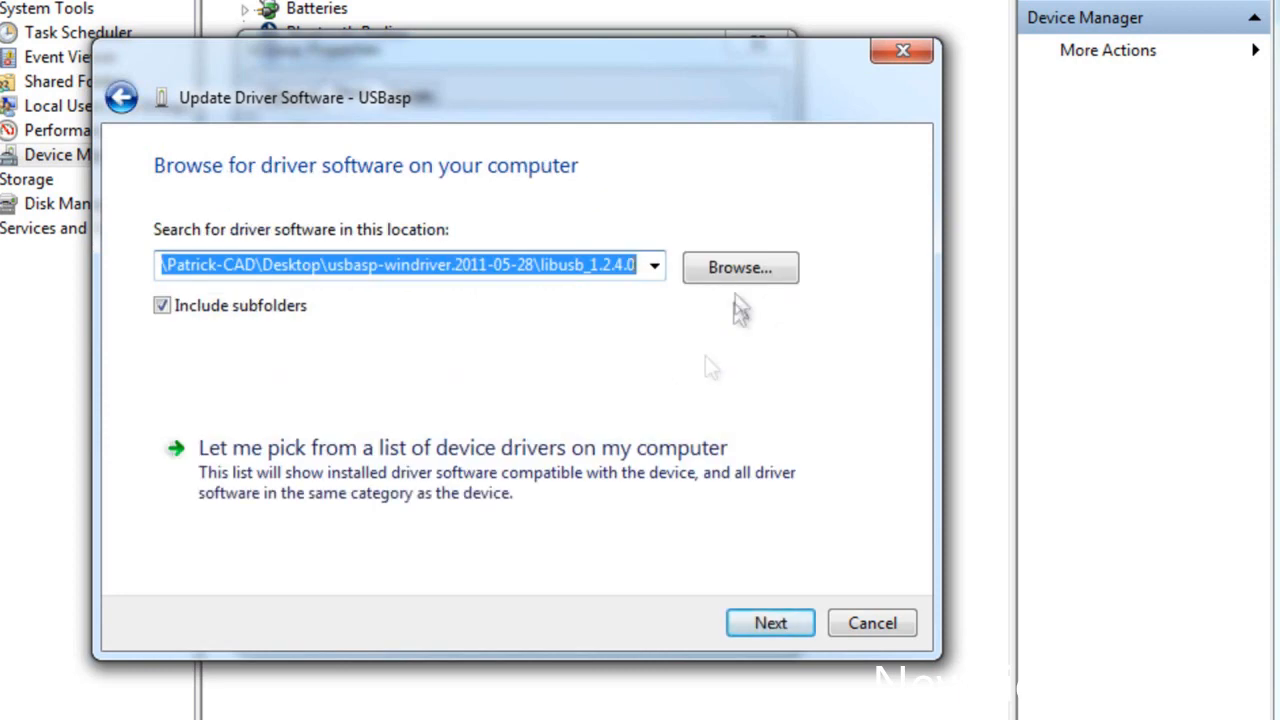
{"action": "left_click", "coordinate": [749, 269]}
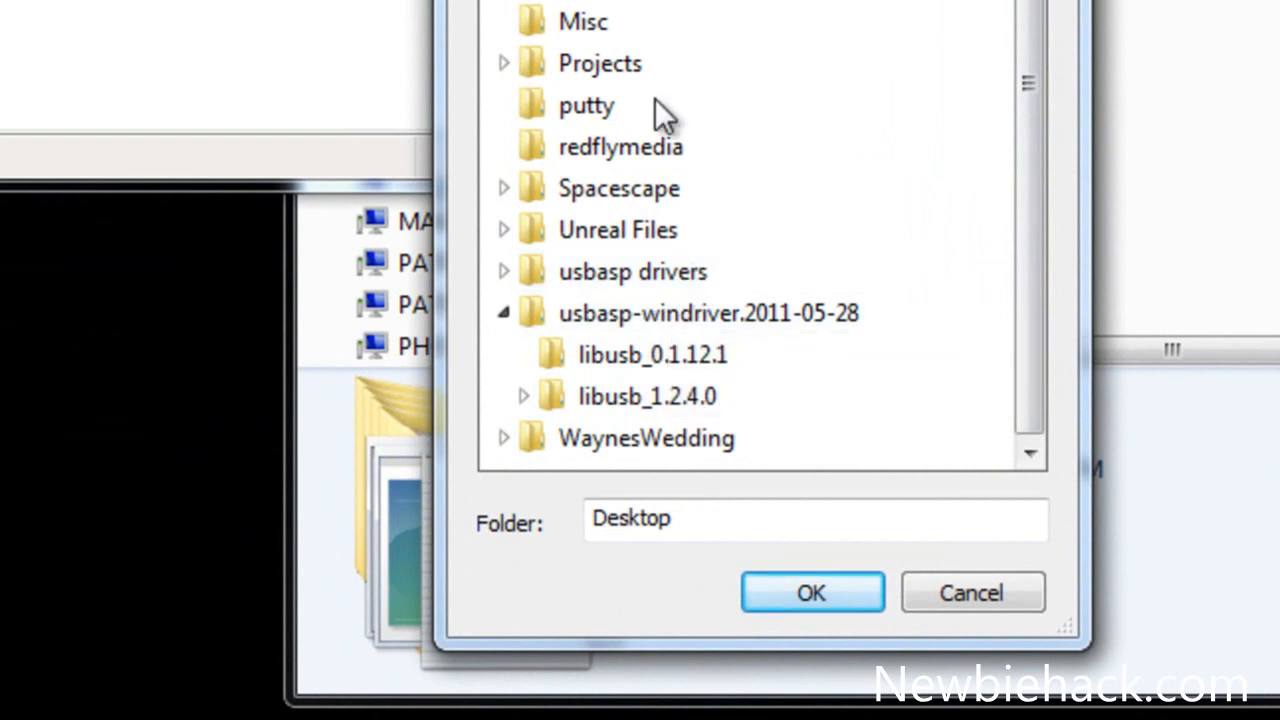
{"action": "mouse_move", "coordinate": [627, 285]}
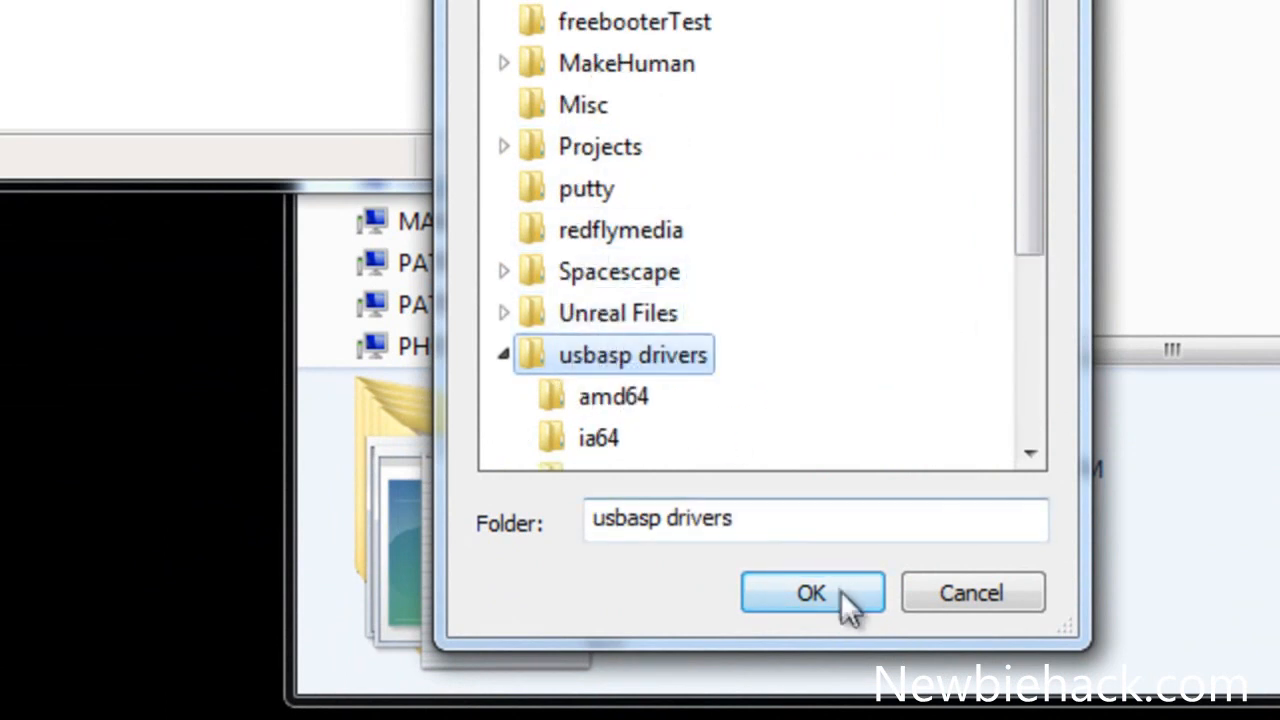
{"action": "left_click", "coordinate": [811, 592]}
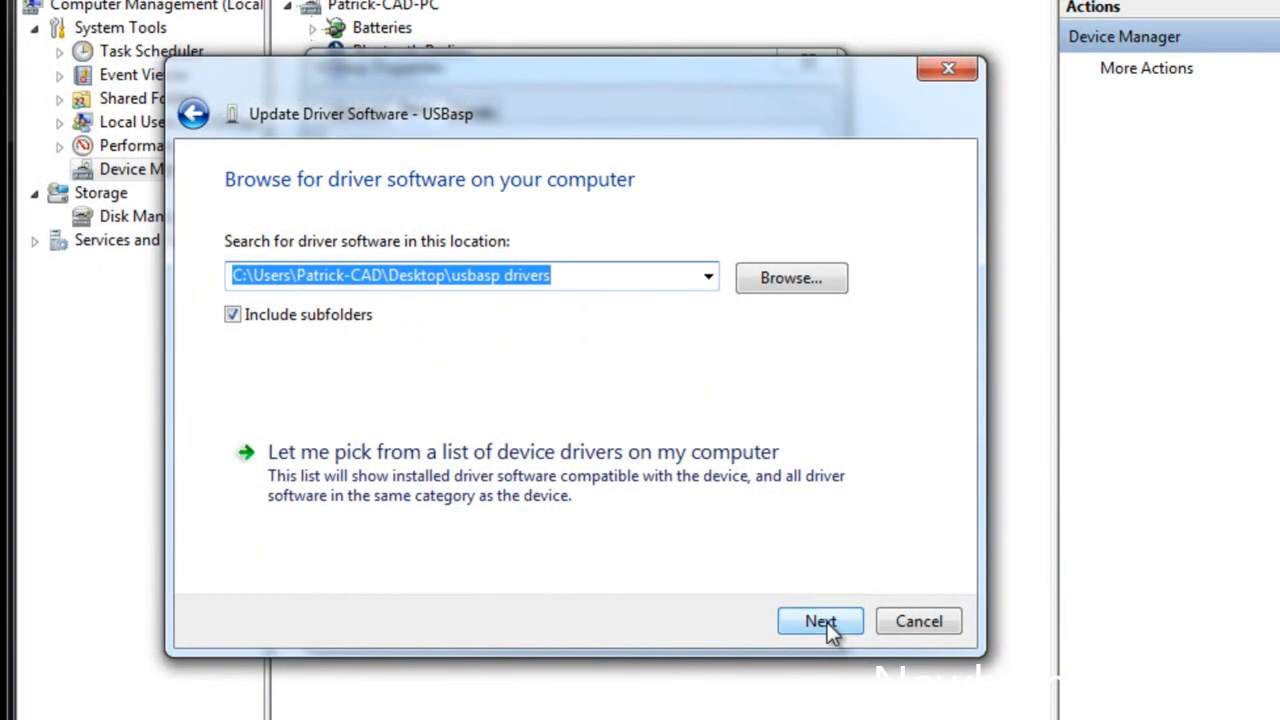
{"action": "left_click", "coordinate": [820, 621]}
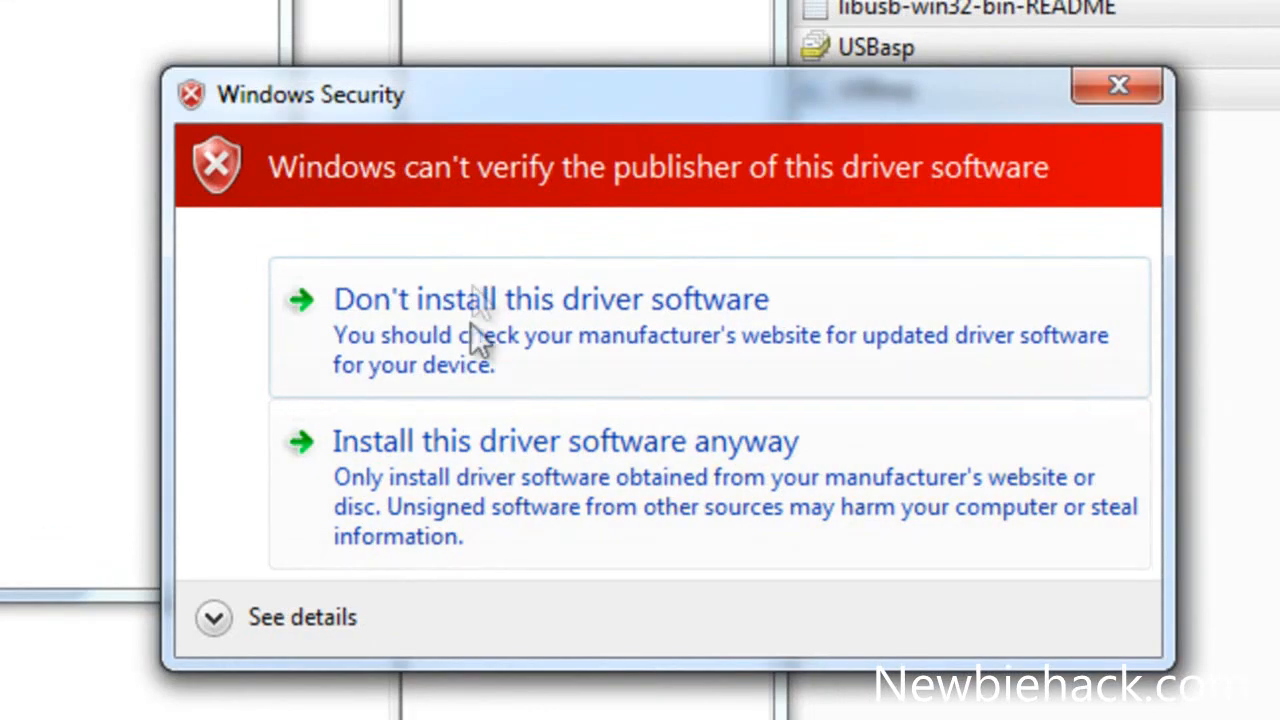
{"action": "mouse_move", "coordinate": [620, 475]}
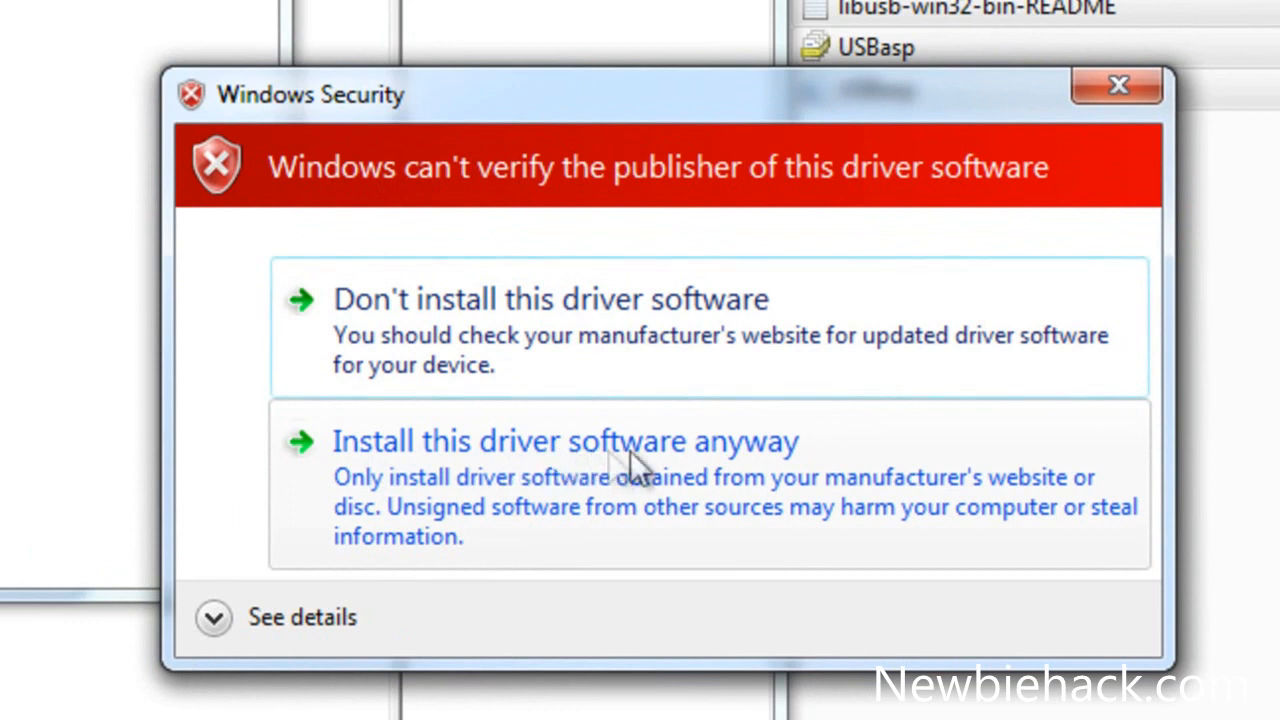
{"action": "mouse_move", "coordinate": [502, 486]}
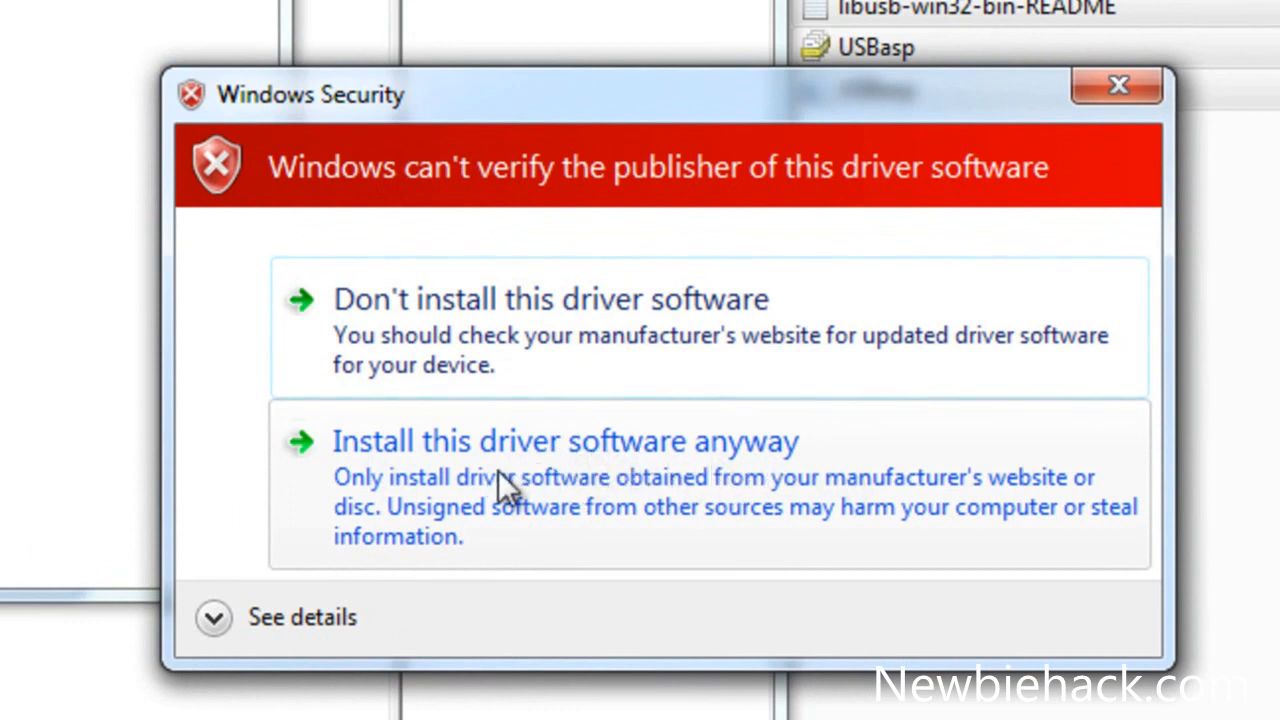
Choose 'Install this driver software anyway' at the unverified publisher warning
{"action": "left_click", "coordinate": [563, 441]}
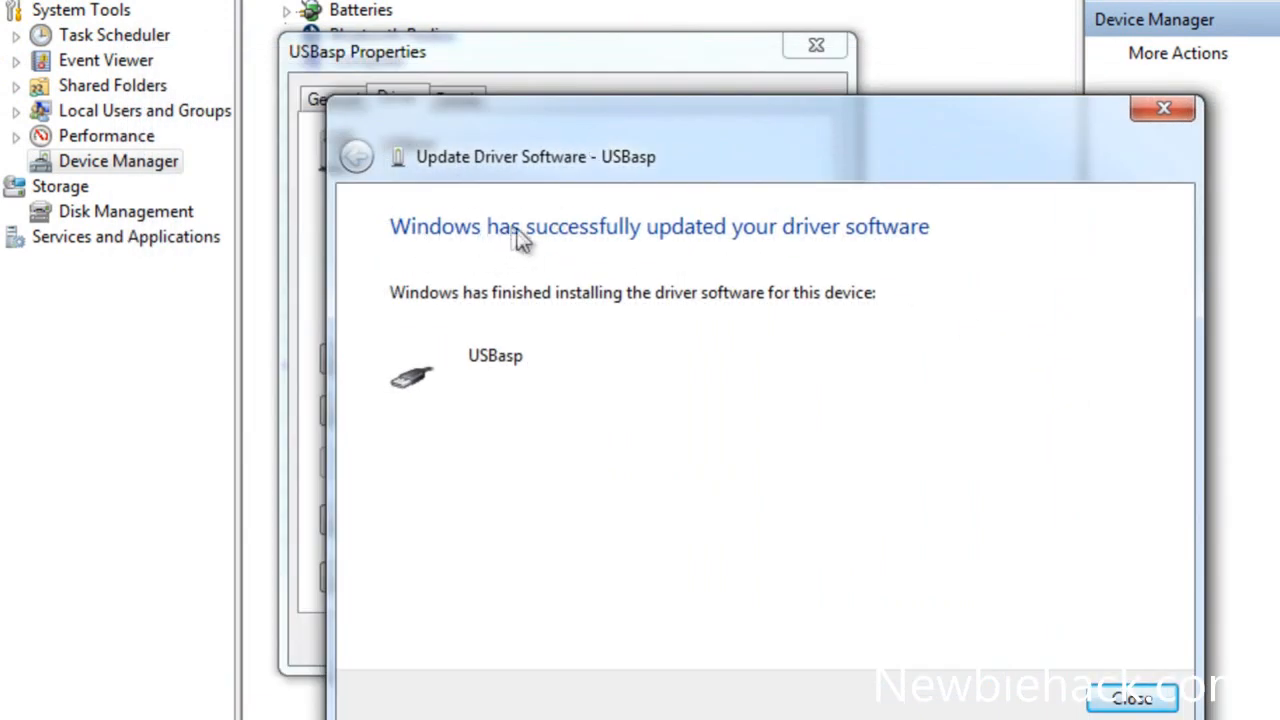
{"action": "mouse_move", "coordinate": [432, 307]}
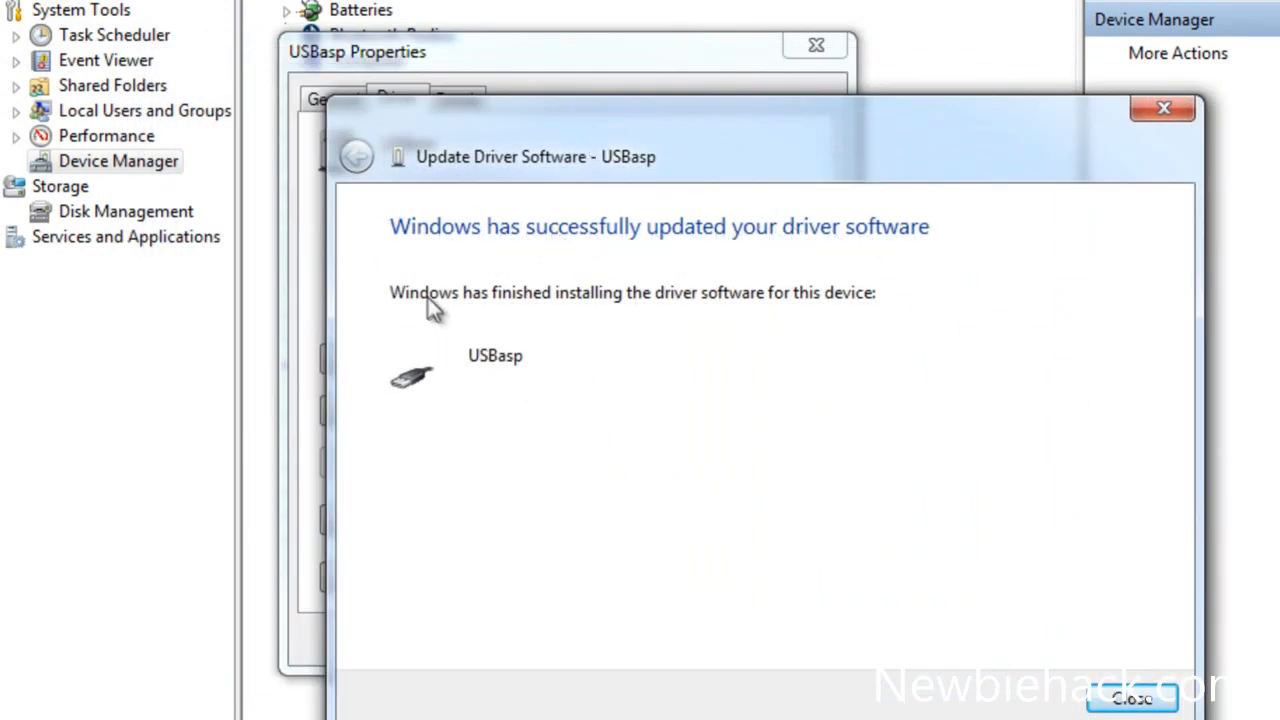
{"action": "mouse_move", "coordinate": [660, 307]}
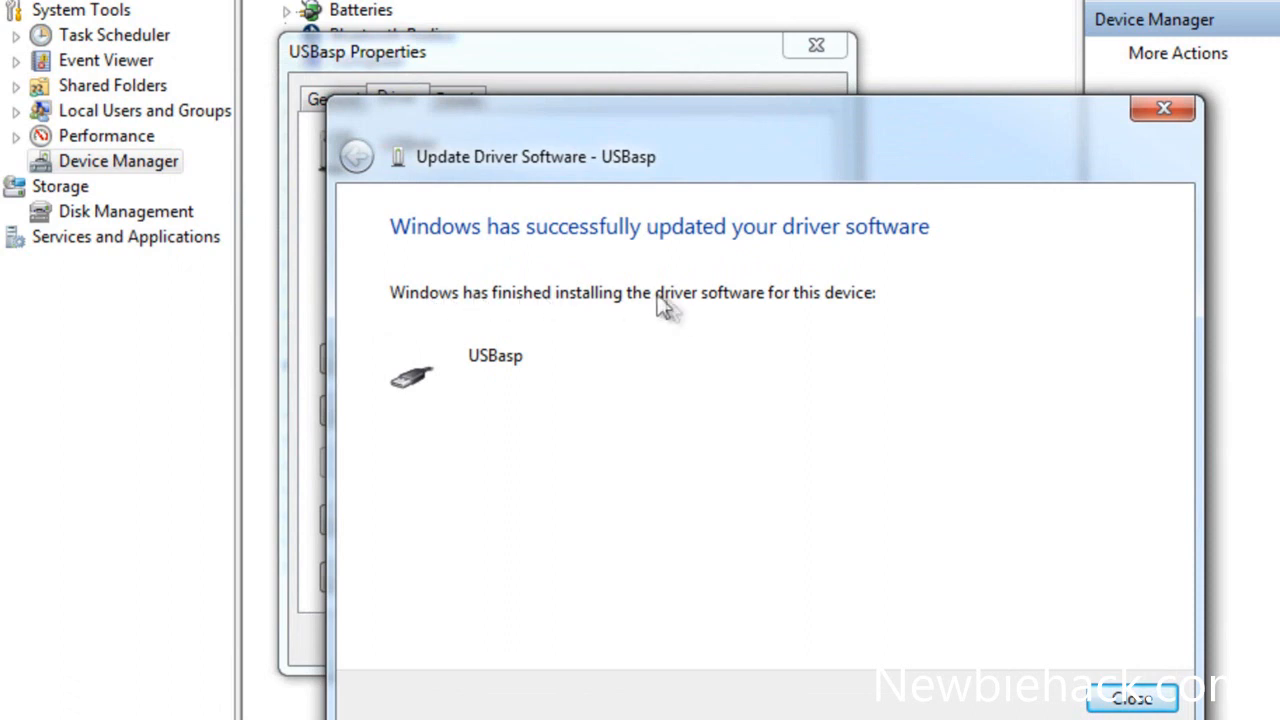
{"action": "mouse_move", "coordinate": [1142, 702]}
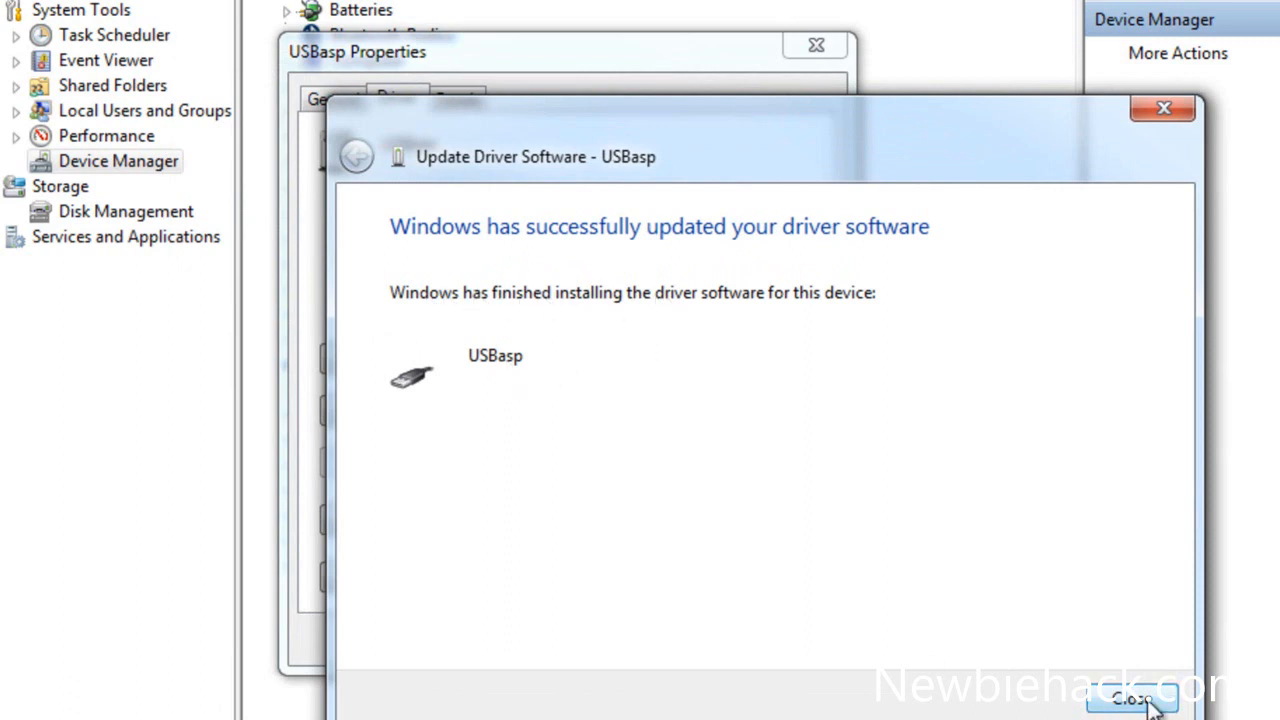
Close the success page, USBasp Properties, and Computer Management
{"action": "left_click", "coordinate": [1143, 706]}
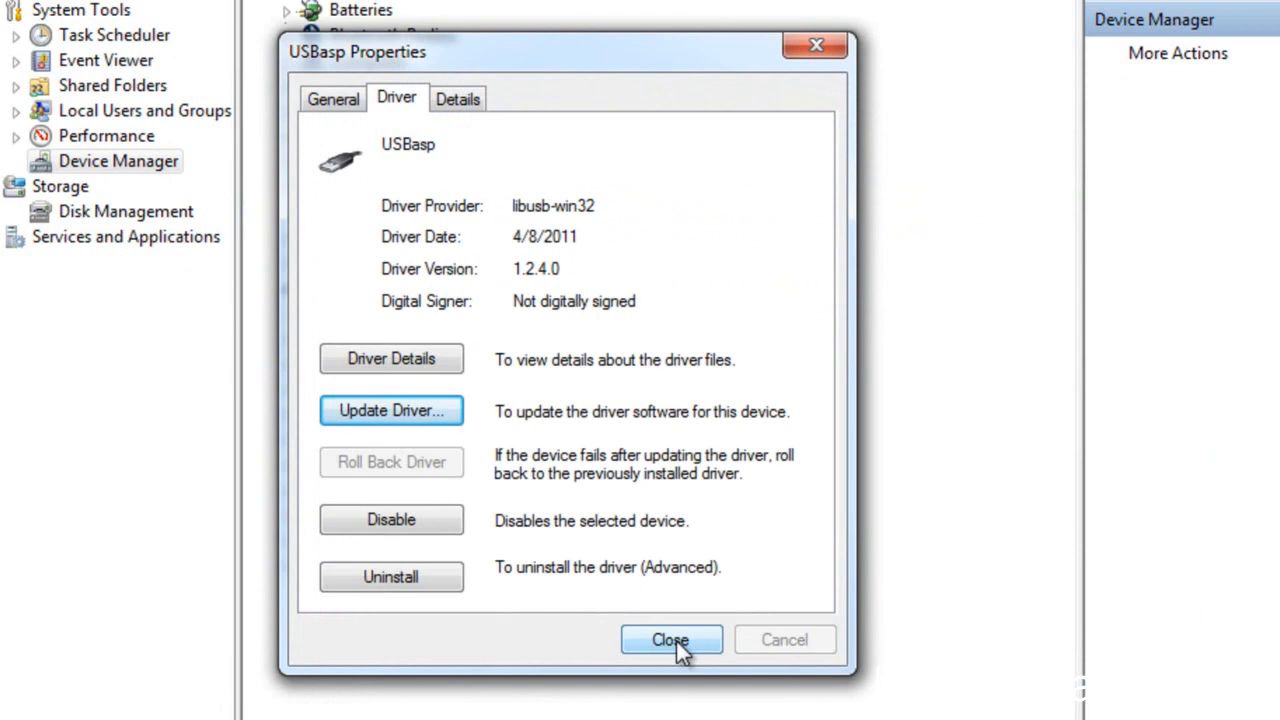
{"action": "left_click", "coordinate": [670, 639]}
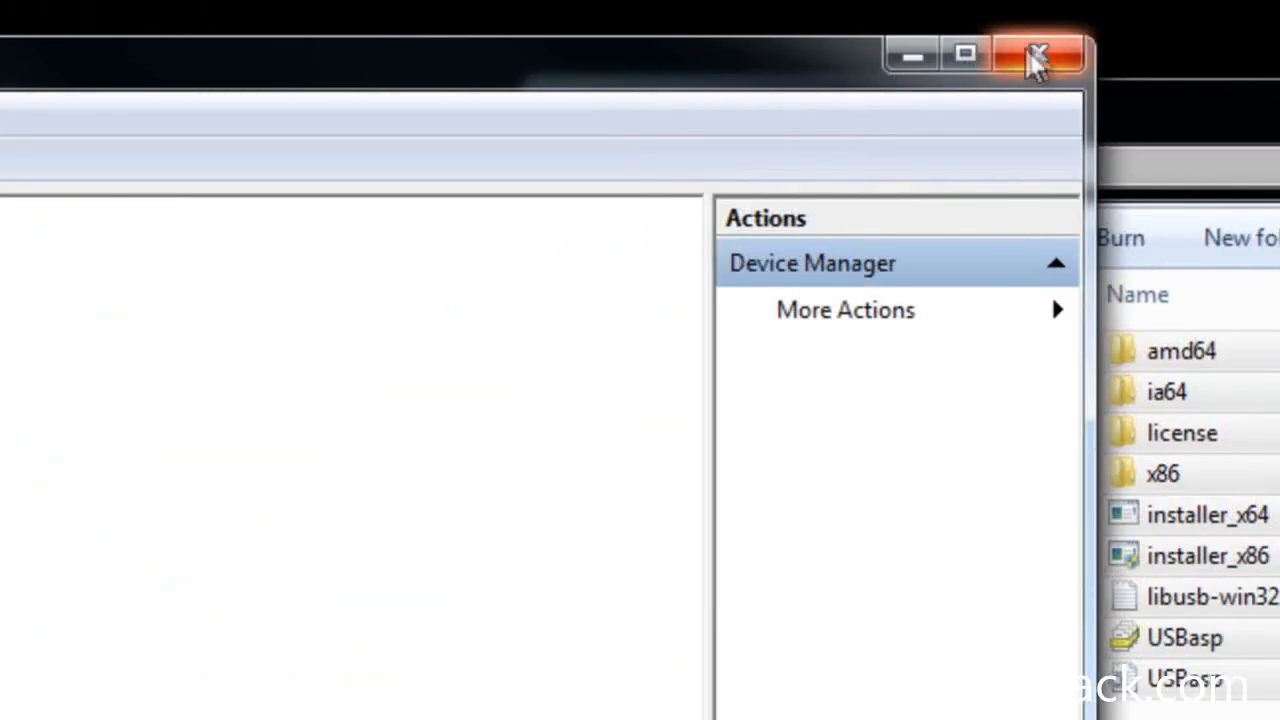
{"action": "left_click", "coordinate": [1033, 55]}
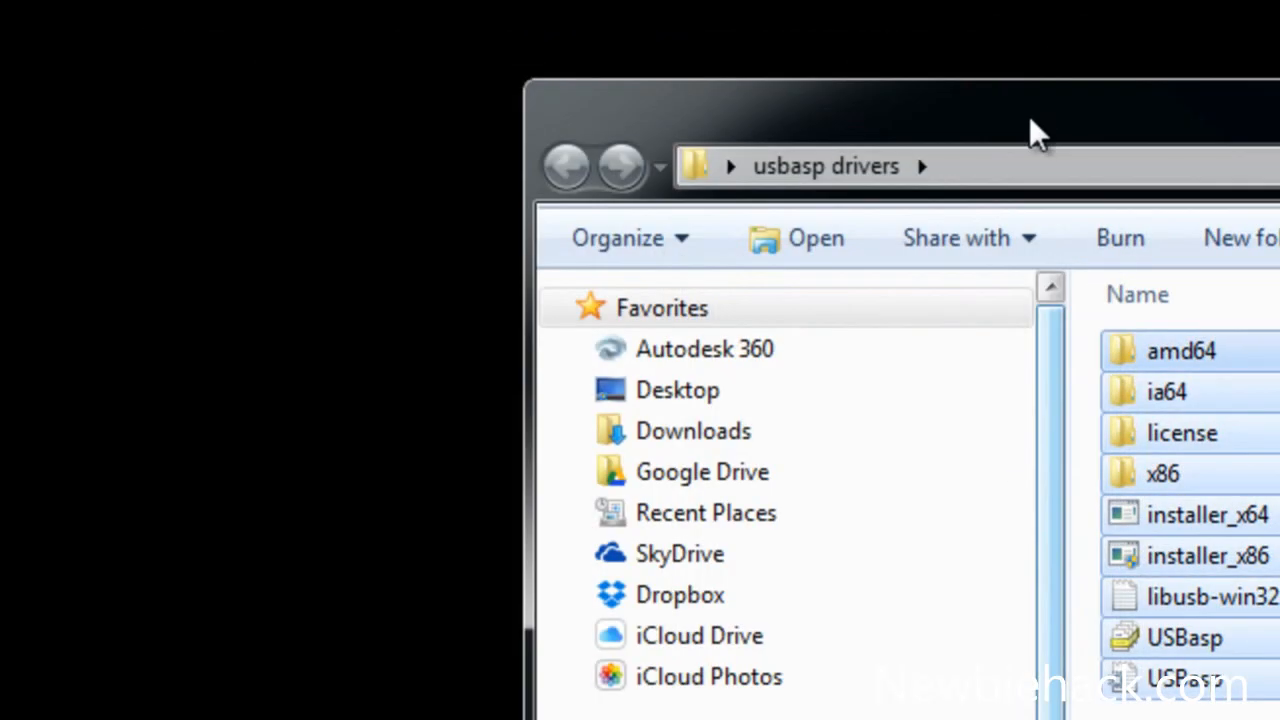